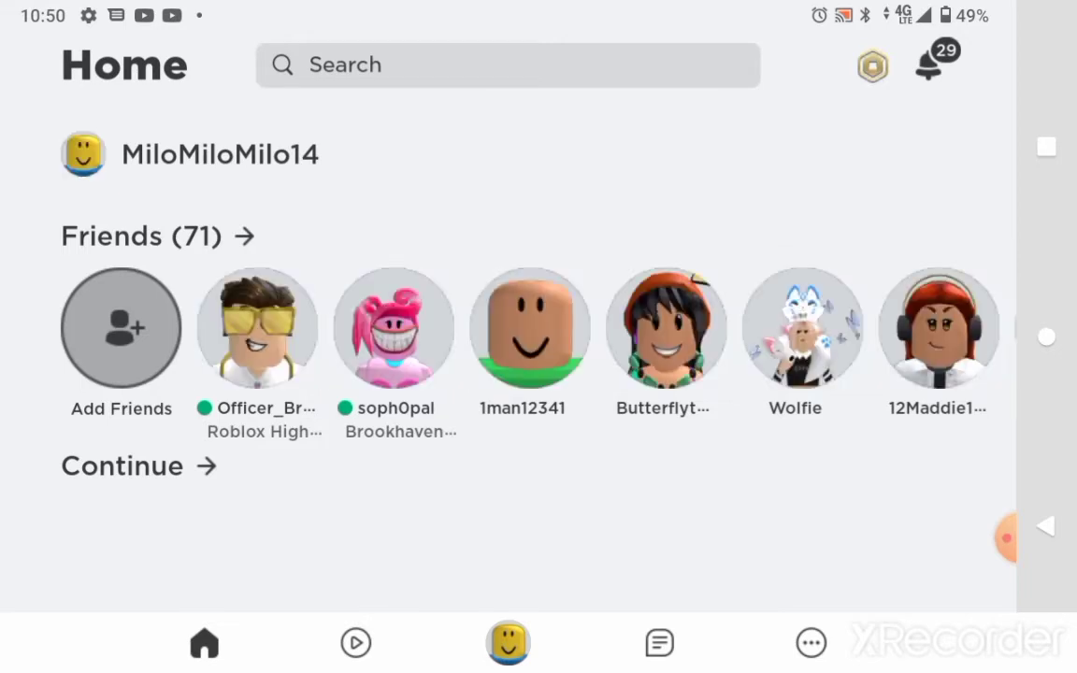
Scroll to the Continue row and launch a recently played game
scroll("up", 3)
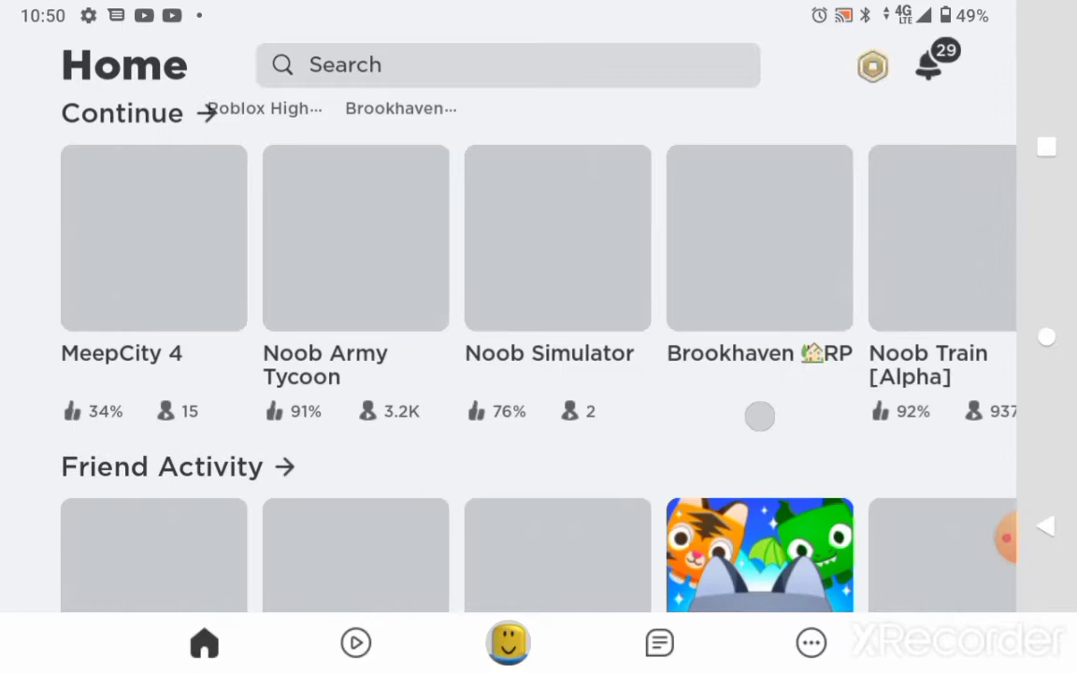
left_click(153, 238)
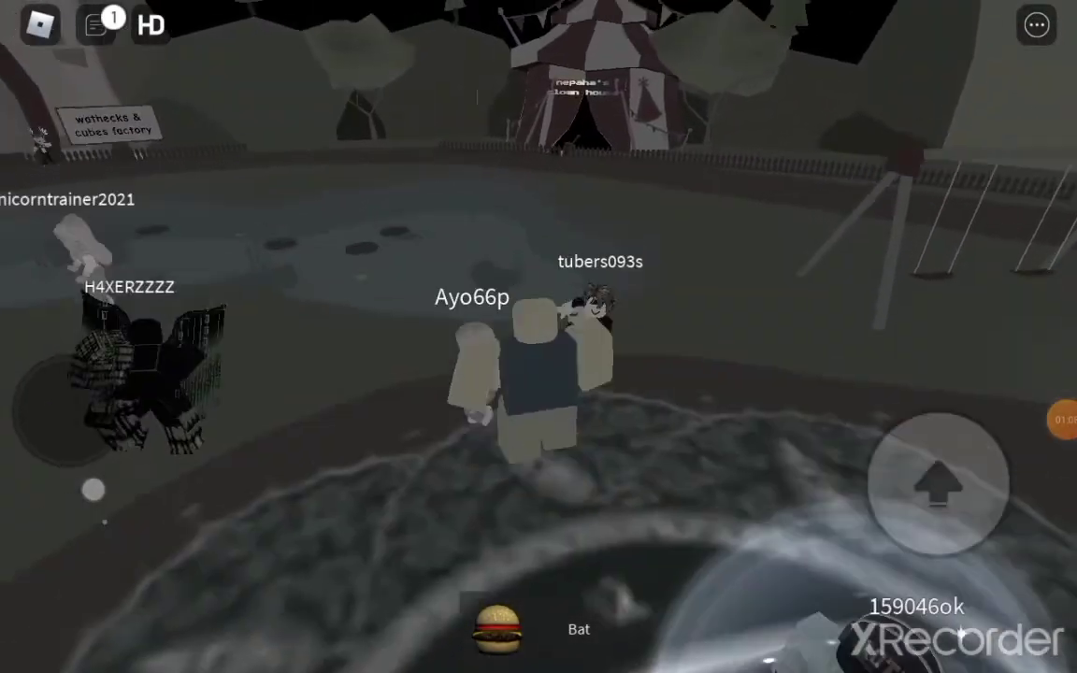
Equip the bat, then close Roblox and return to the Android home screen
left_click(578, 628)
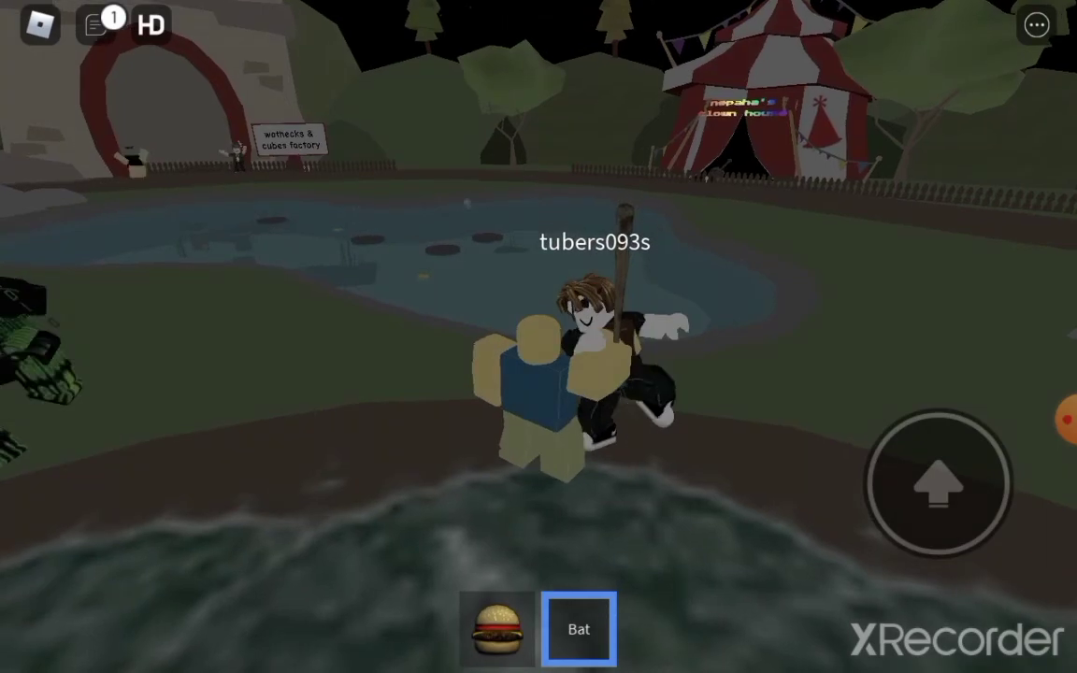
left_click(579, 628)
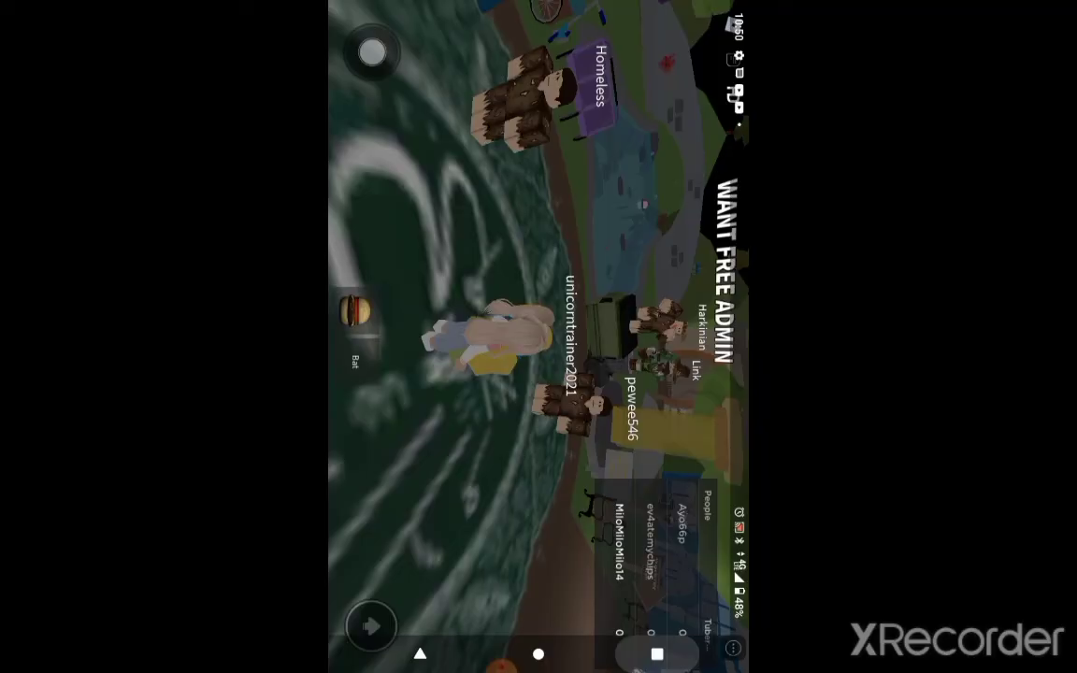
left_click(538, 654)
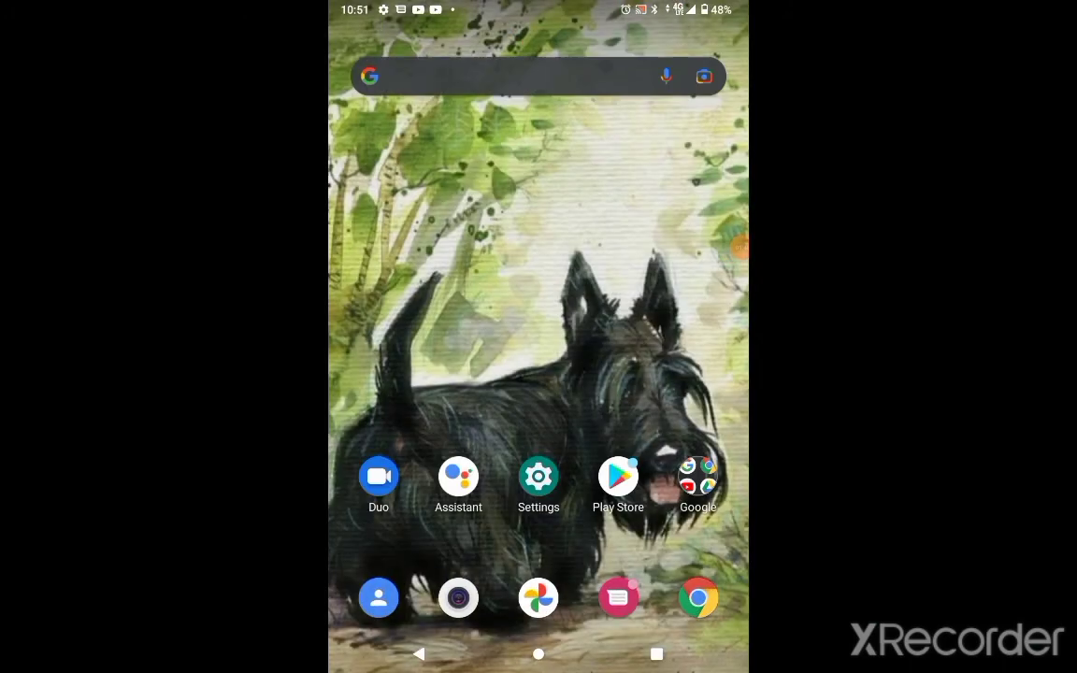